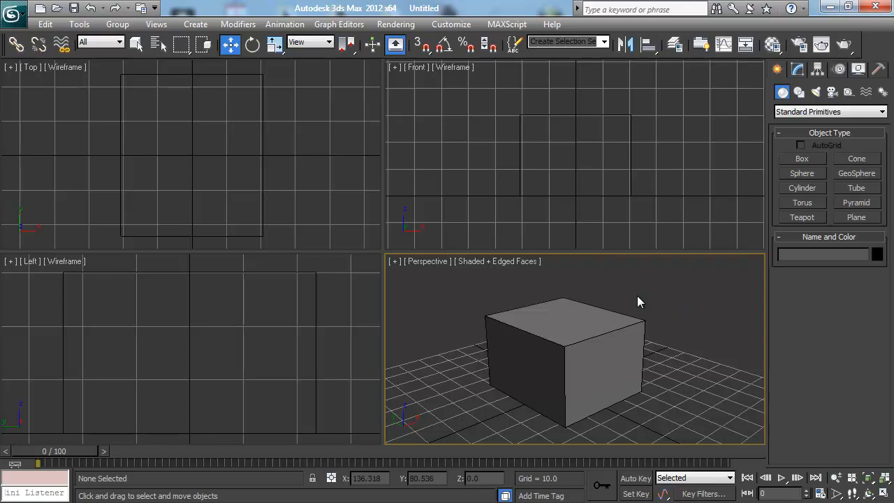
- Orbit slightly around the box, select it, and make the Perspective view active
drag(637, 302, 593, 355)
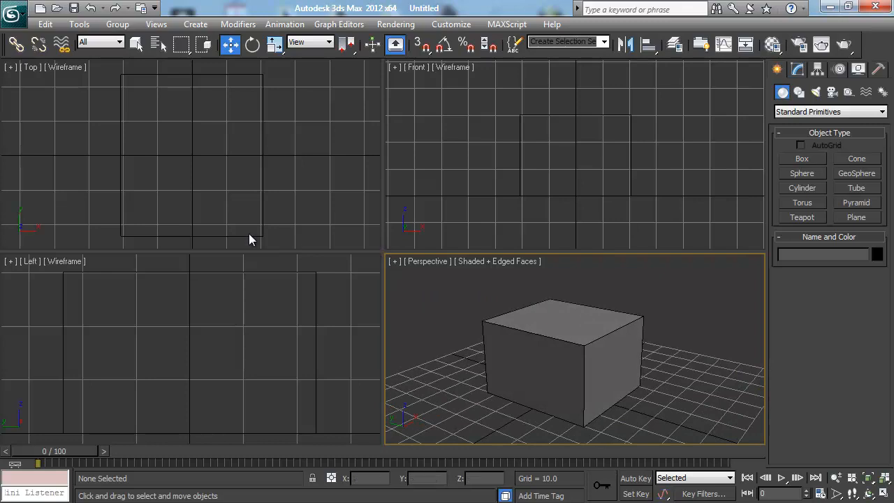
mouse_move(500, 323)
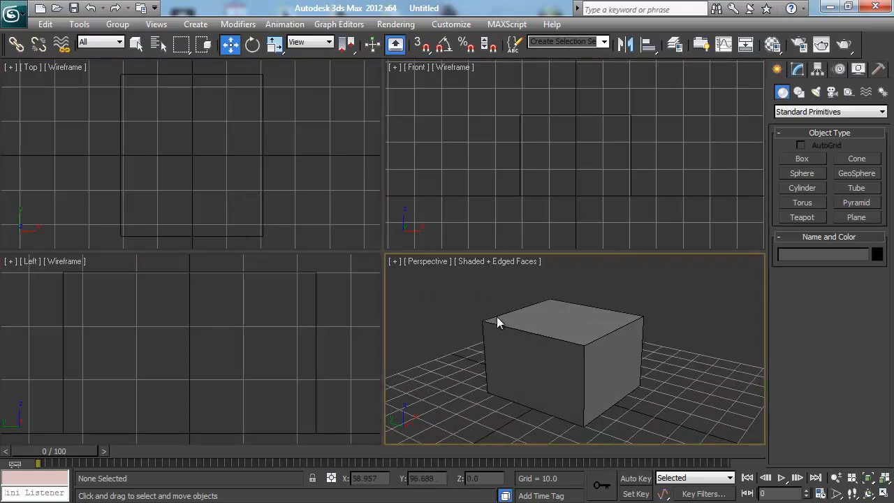
mouse_move(550, 322)
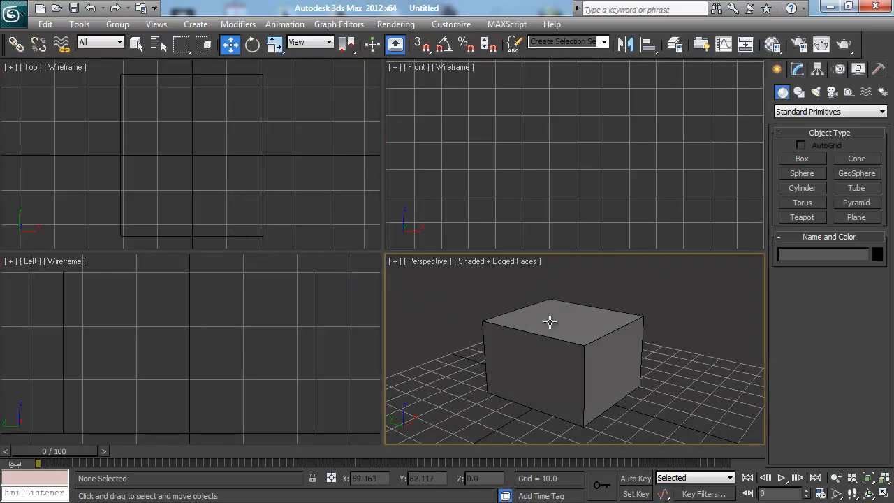
click(550, 322)
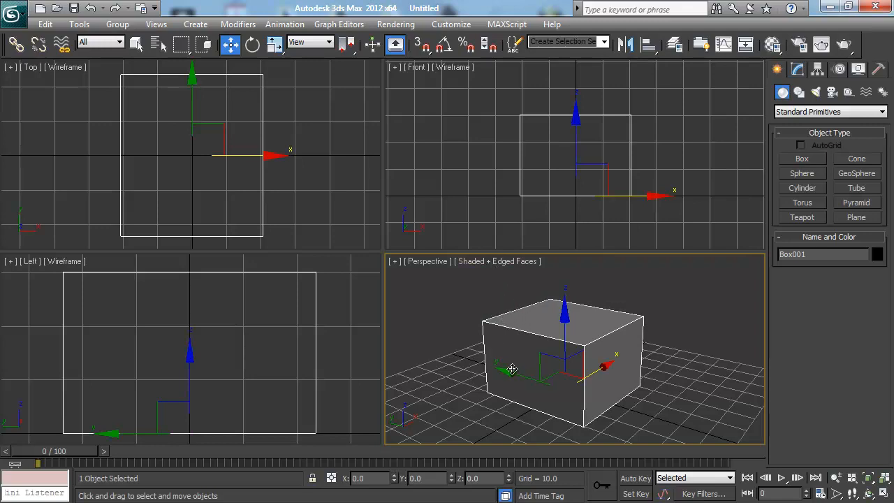
mouse_move(509, 299)
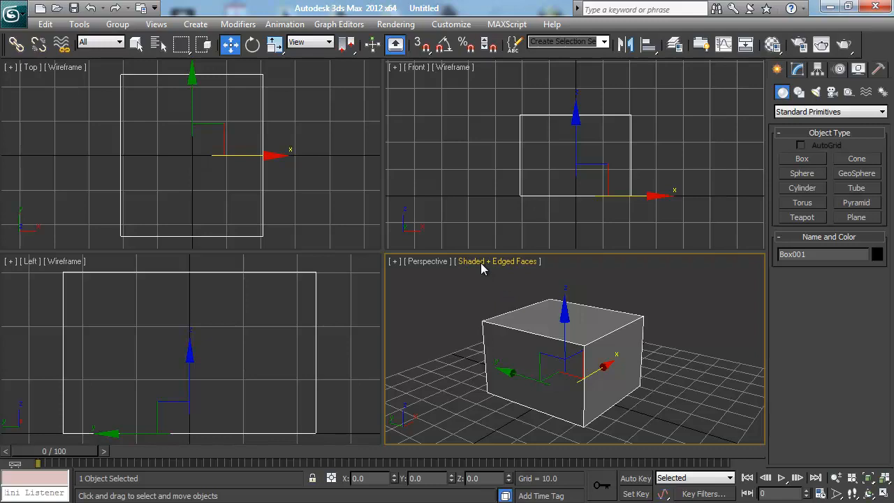
mouse_move(454, 73)
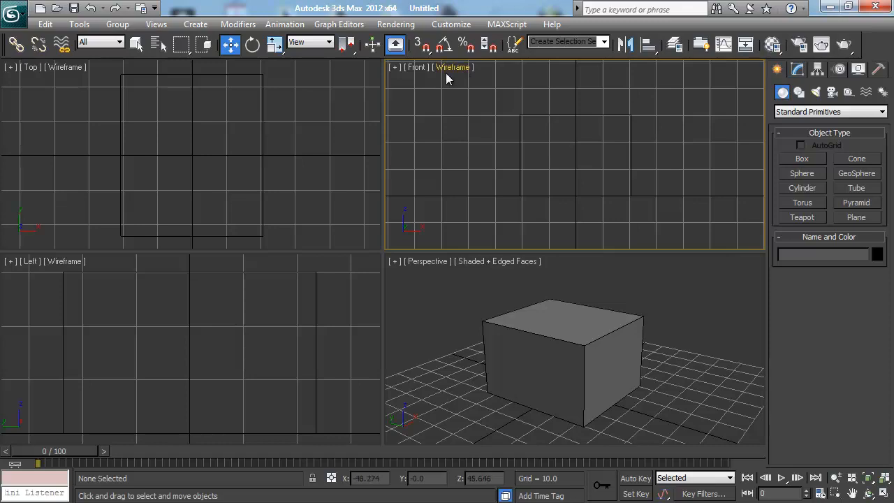
mouse_move(418, 159)
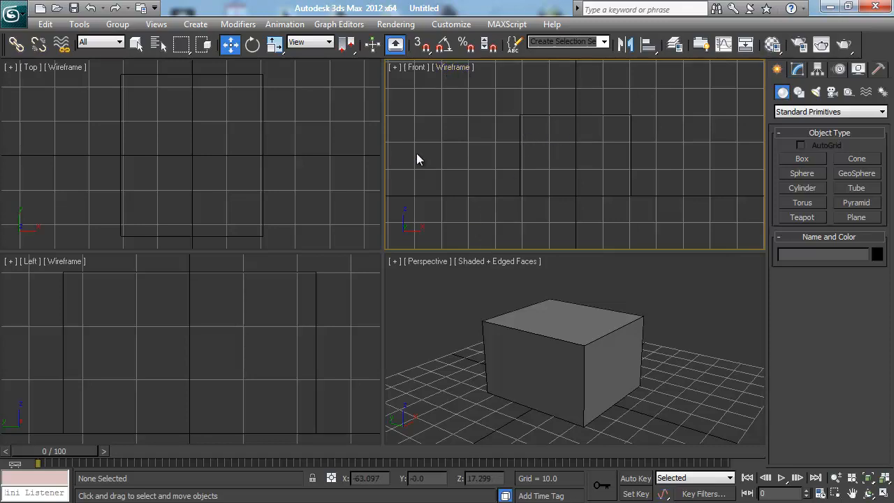
click(506, 265)
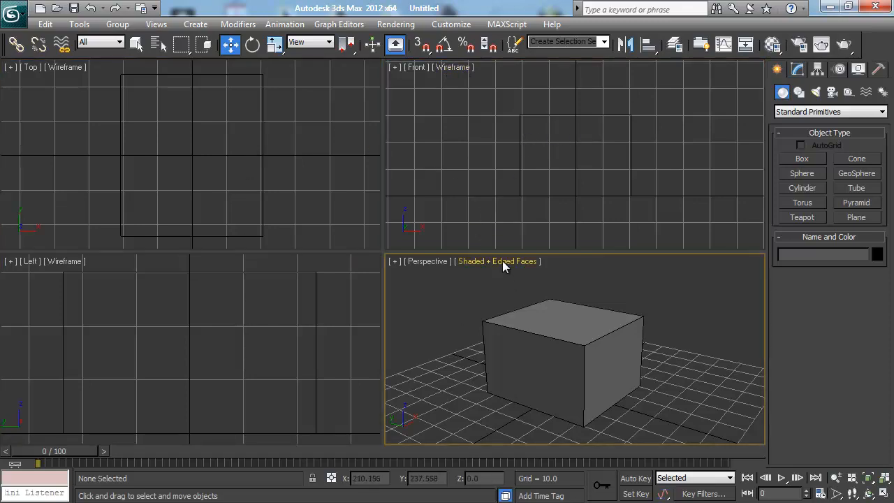
- Try Shaded mode, then set the Perspective view to Realistic with Edged Faces
click(498, 260)
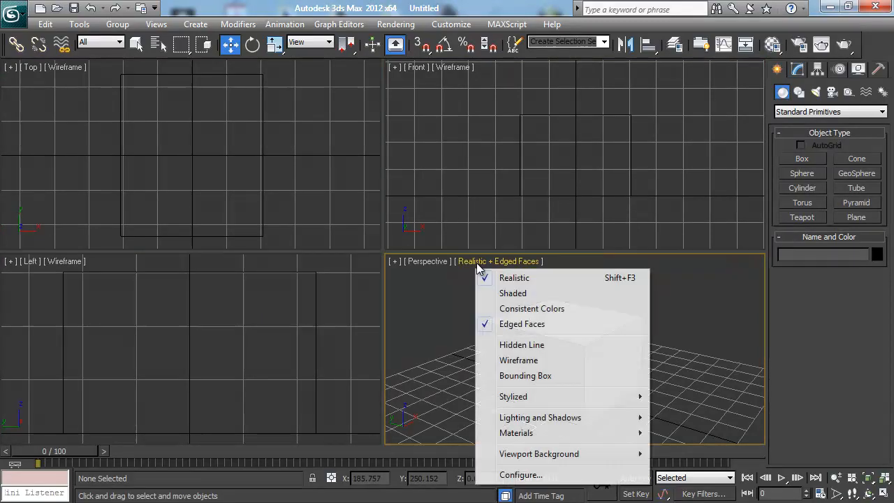
mouse_move(529, 293)
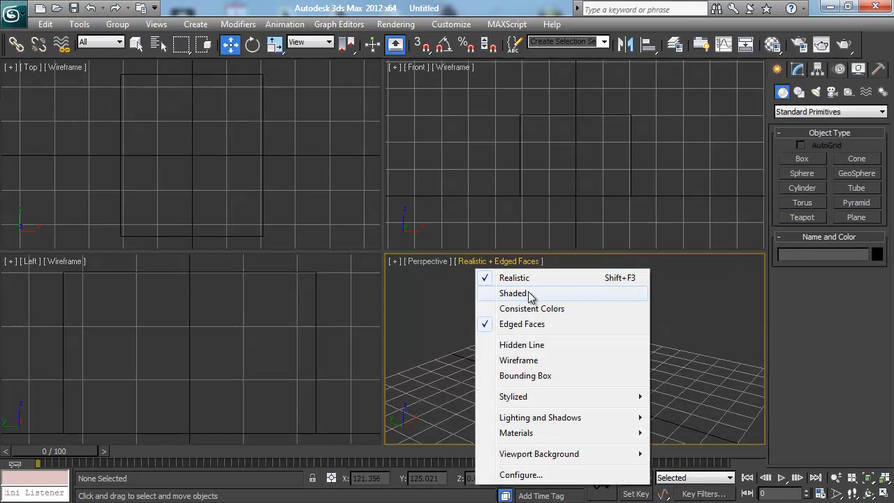
click(514, 293)
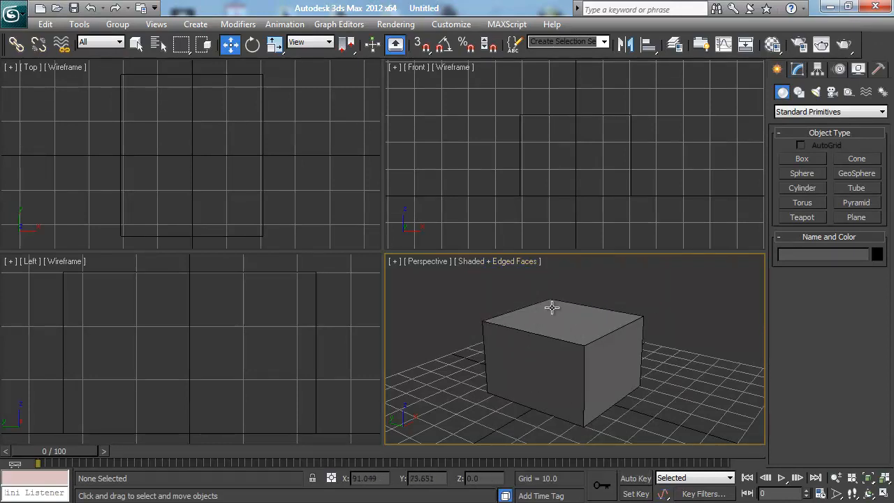
mouse_move(491, 293)
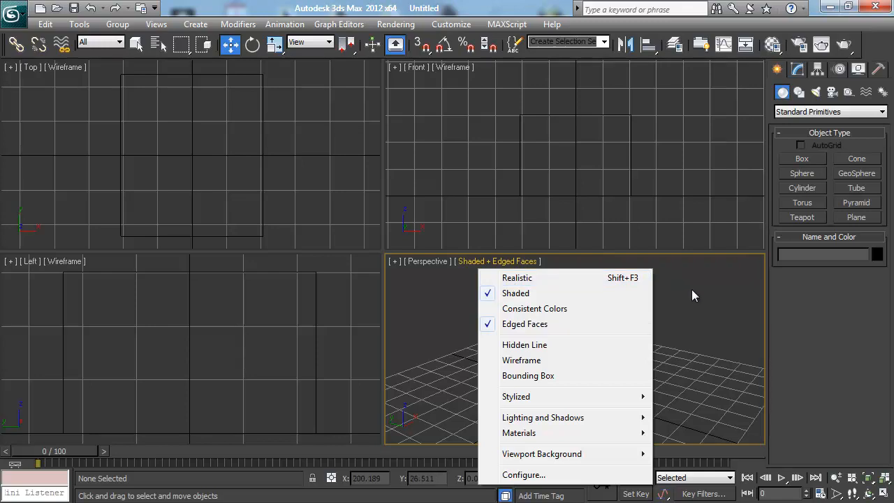
click(517, 277)
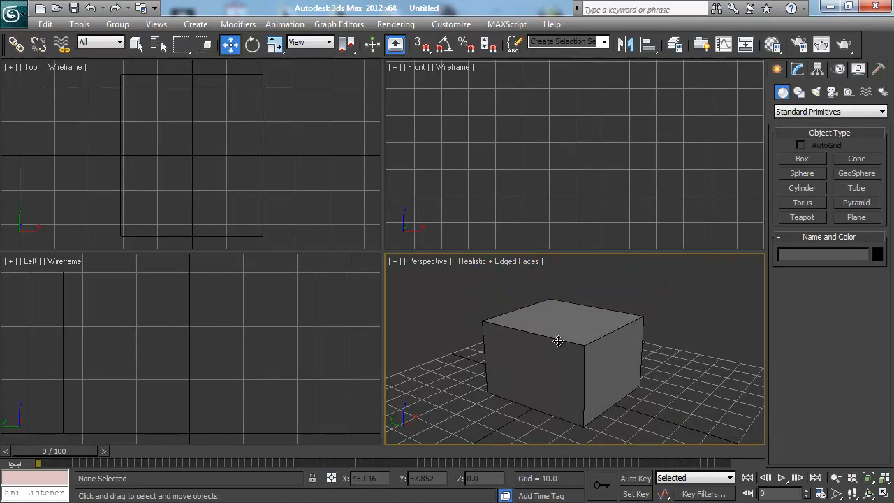
- Select the box, deselect it by clicking empty space, then reselect it
click(558, 341)
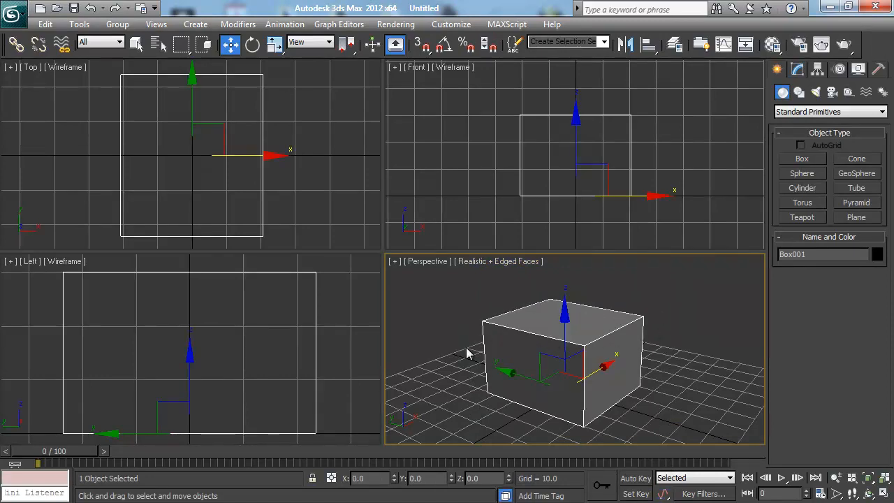
mouse_move(661, 381)
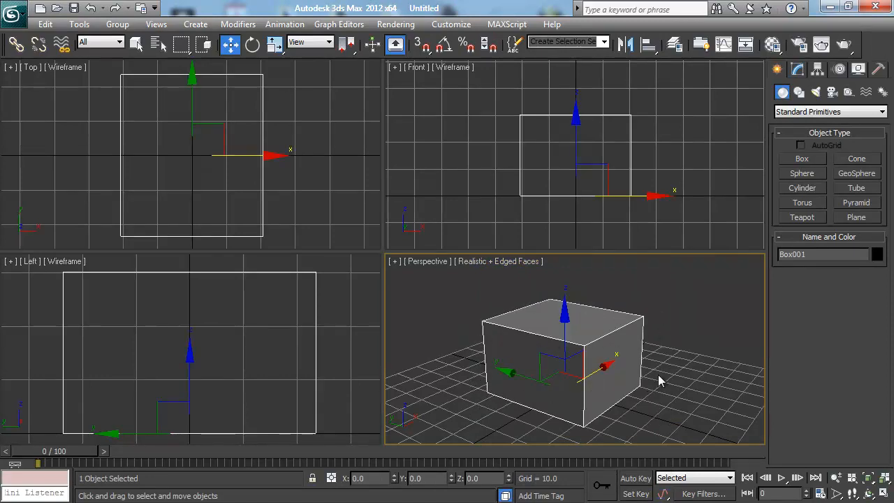
click(508, 408)
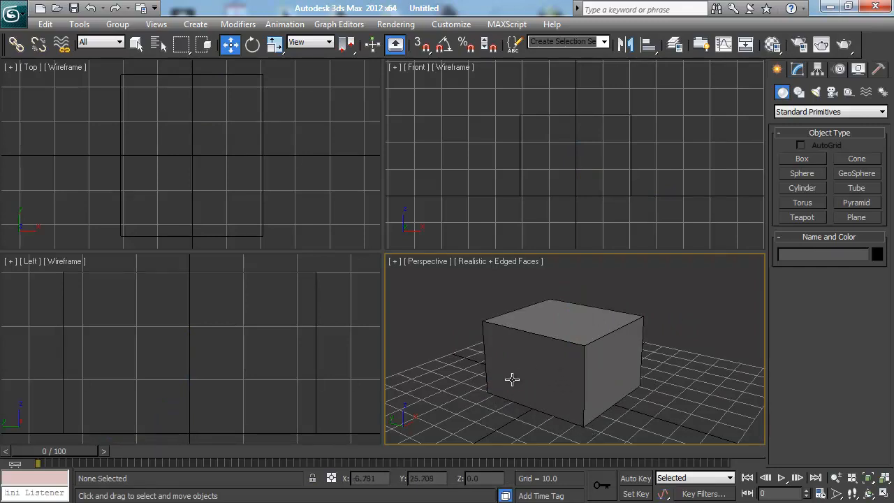
mouse_move(560, 368)
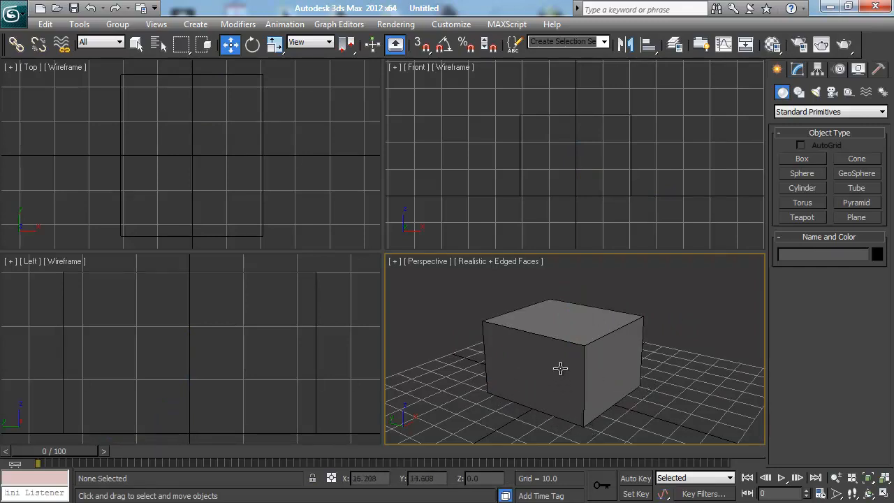
mouse_move(550, 356)
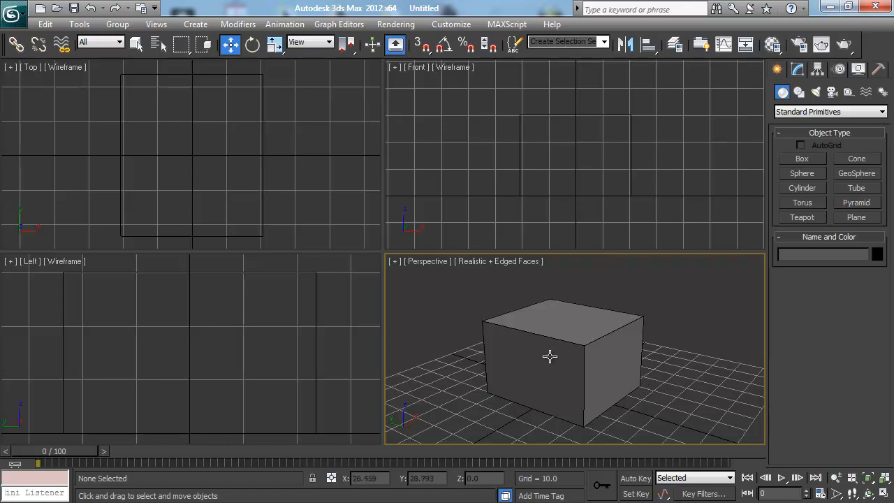
mouse_move(543, 364)
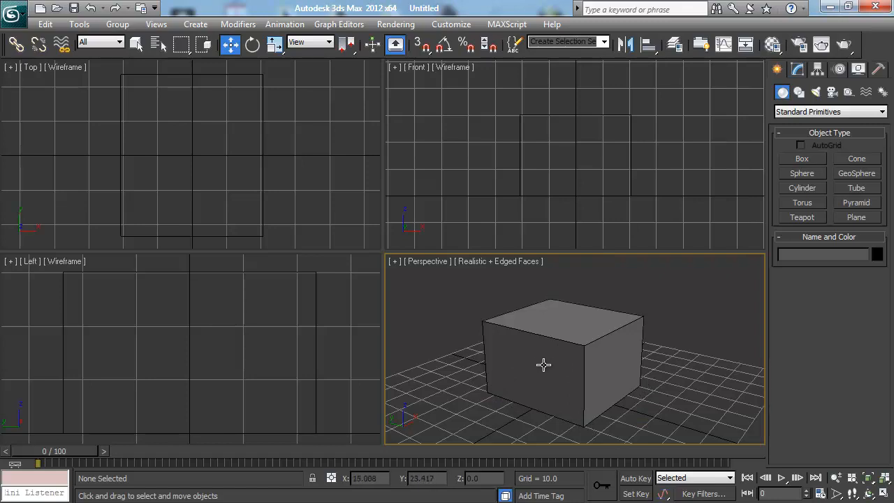
mouse_move(570, 367)
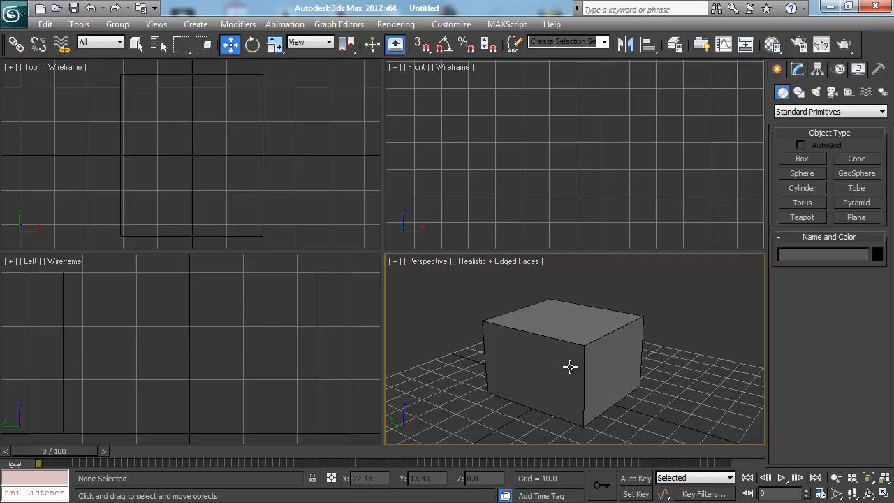
click(569, 367)
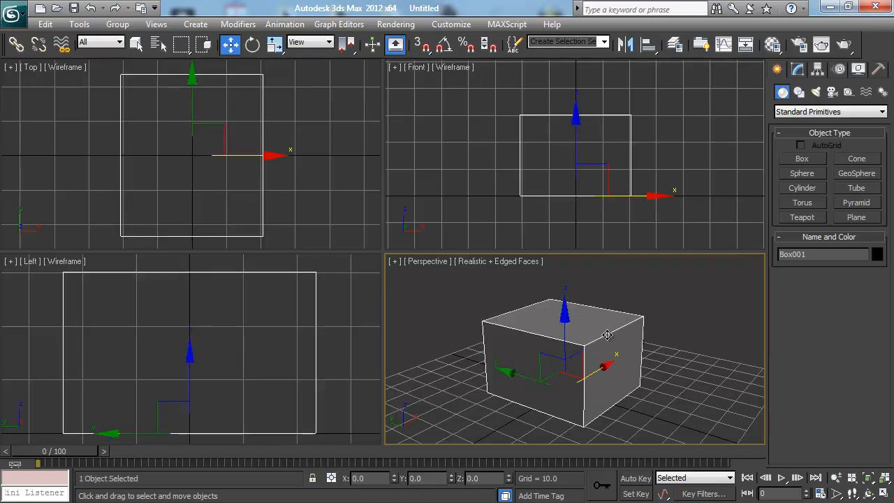
mouse_move(627, 327)
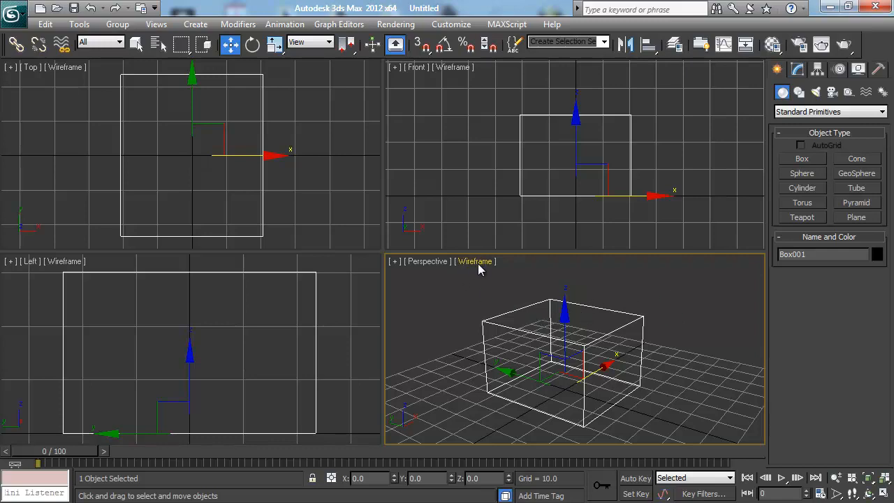
mouse_move(535, 304)
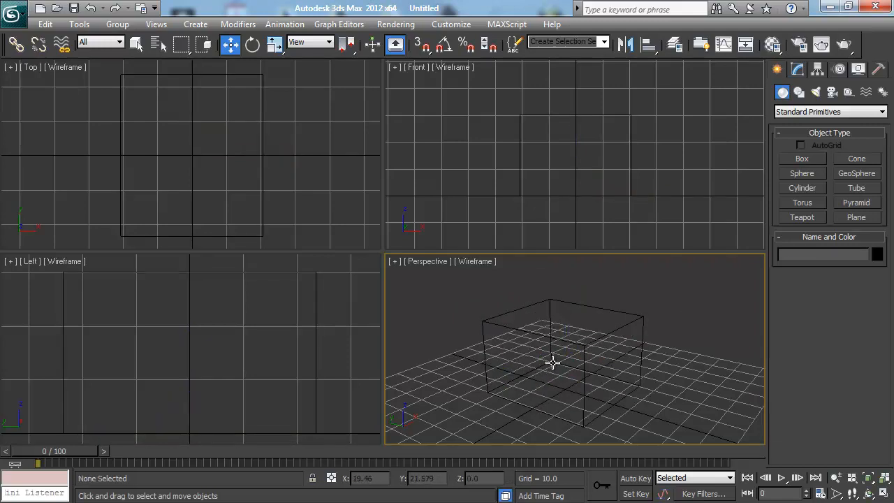
mouse_move(566, 336)
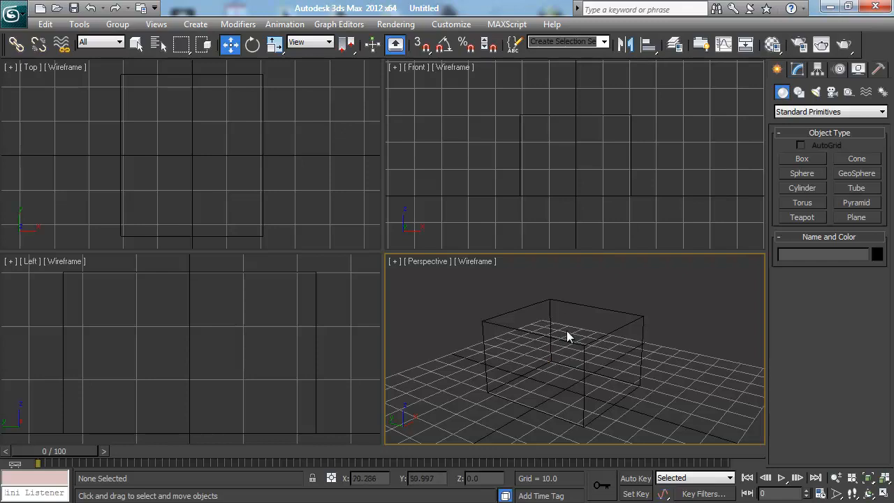
- Shade the box solidly, deselect and reselect it, and outline its edges with F4
click(566, 343)
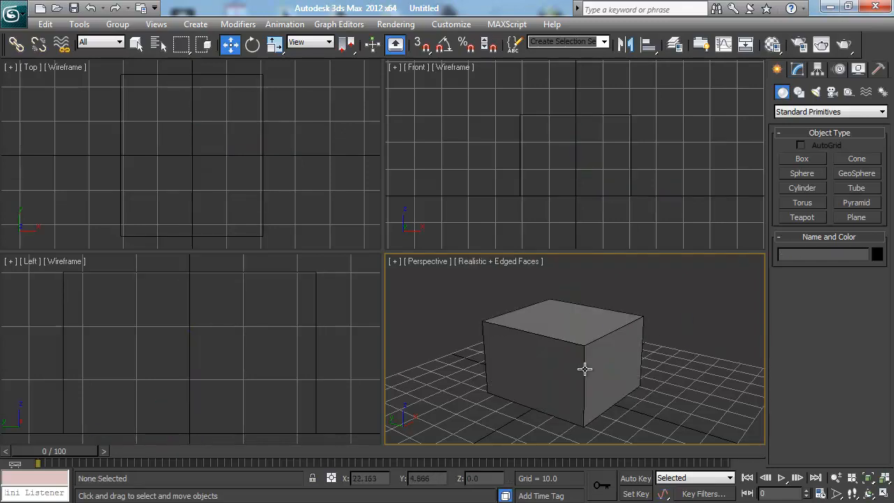
mouse_move(573, 305)
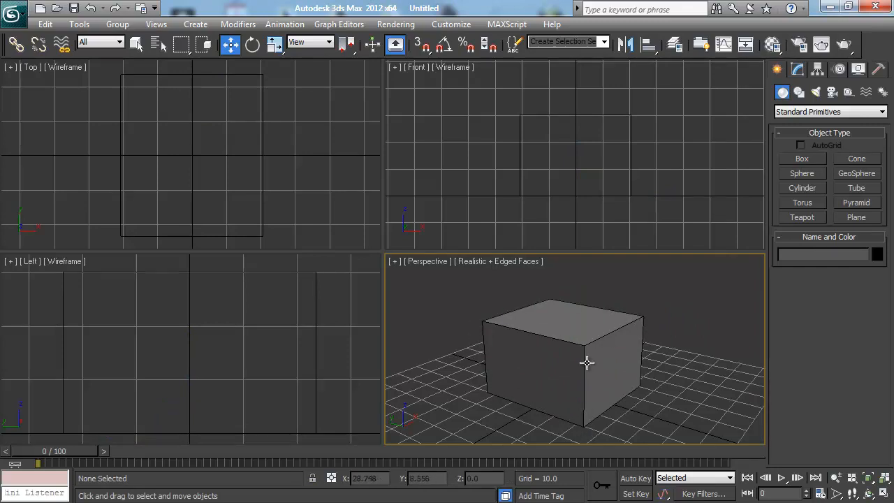
mouse_move(624, 343)
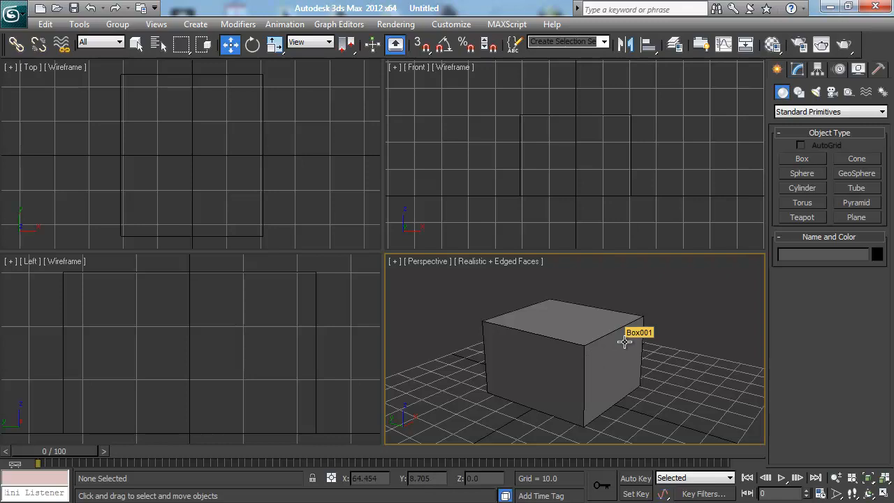
mouse_move(615, 348)
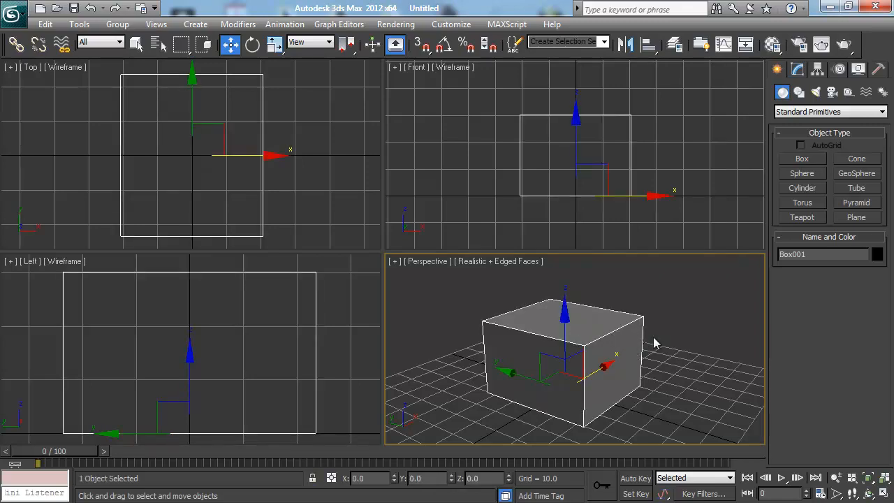
click(694, 329)
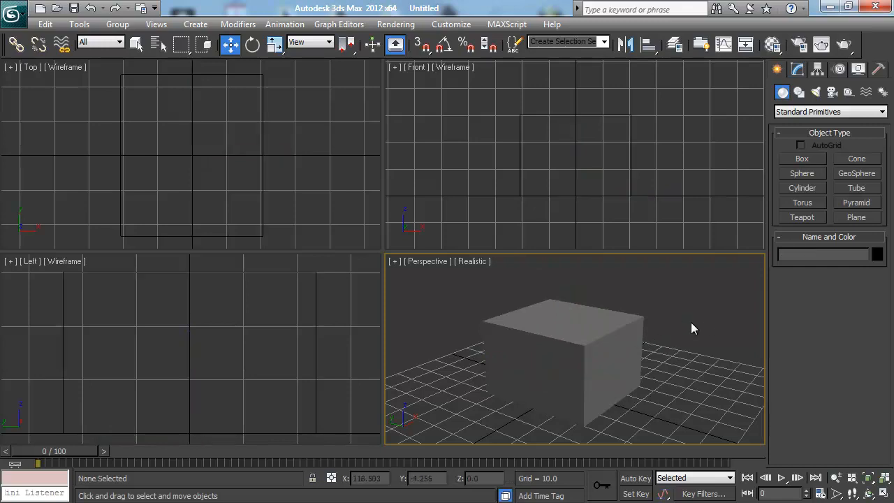
mouse_move(634, 317)
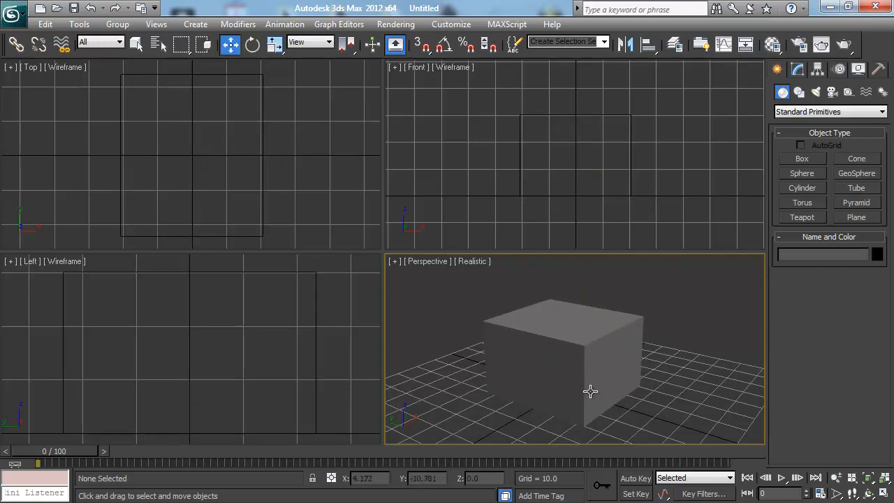
mouse_move(586, 327)
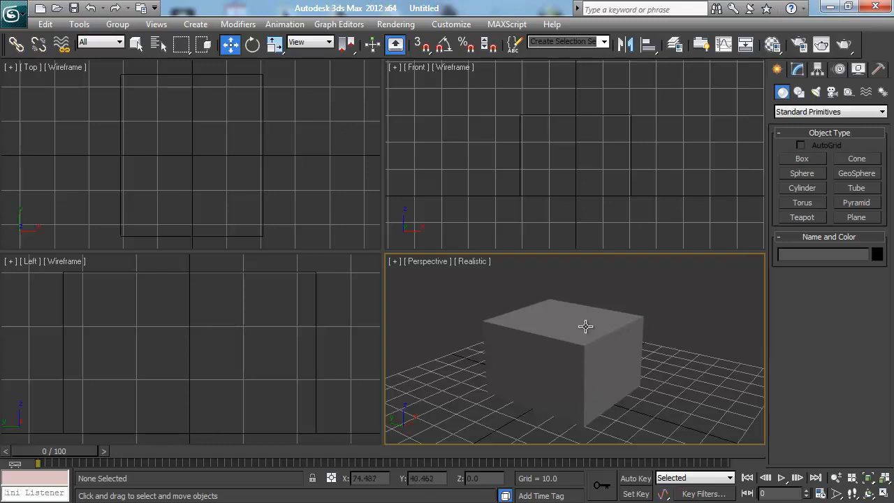
mouse_move(613, 343)
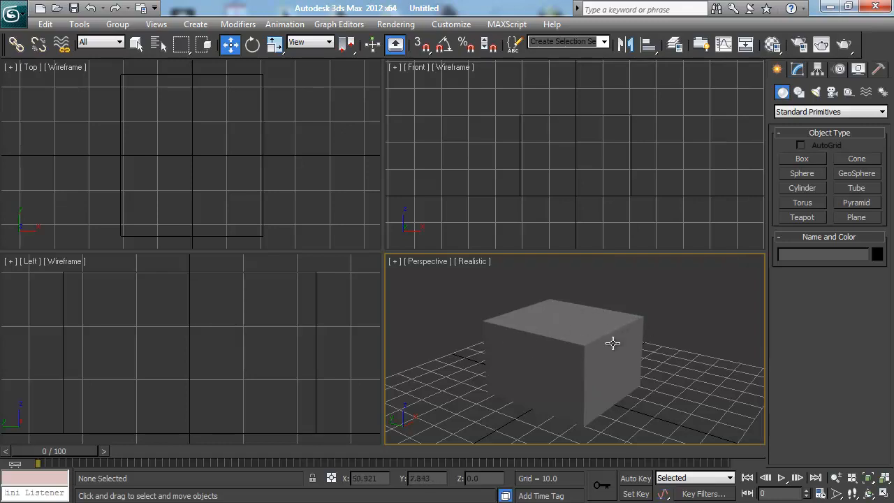
mouse_move(595, 346)
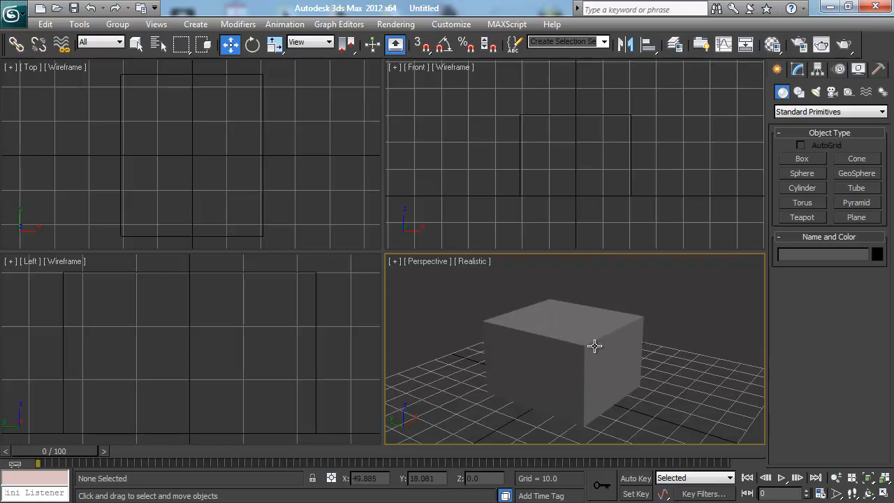
mouse_move(584, 353)
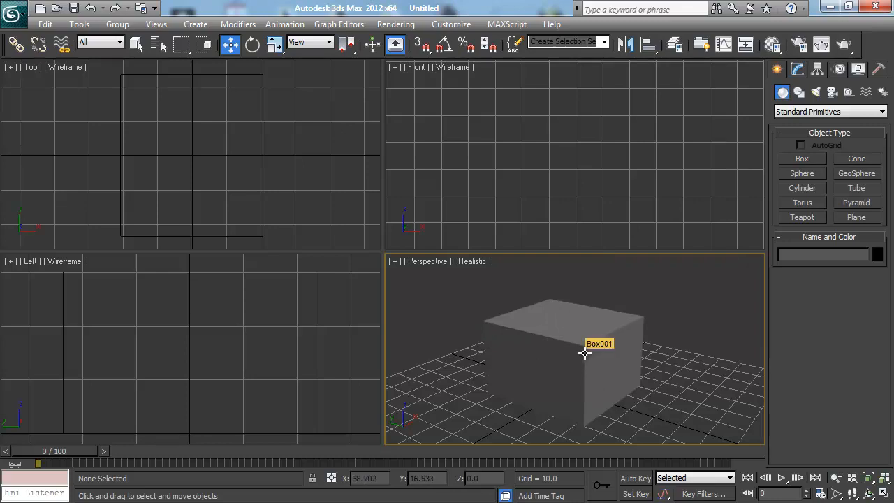
click(586, 352)
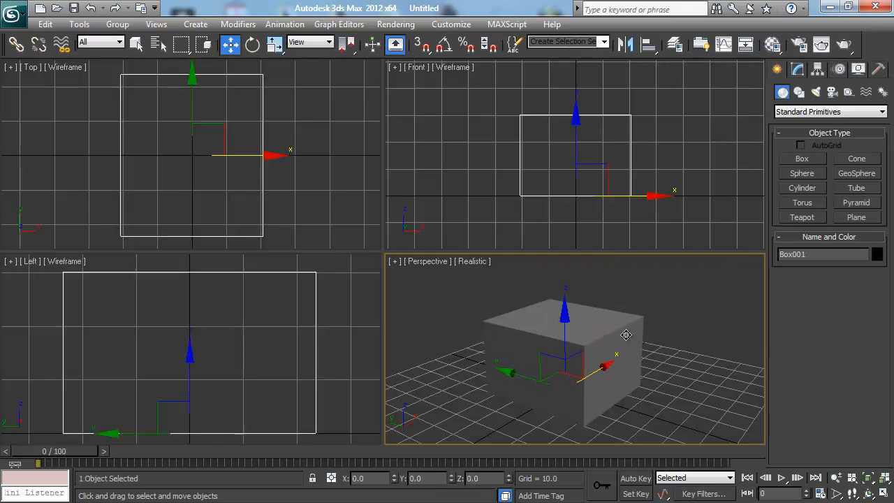
key(F4)
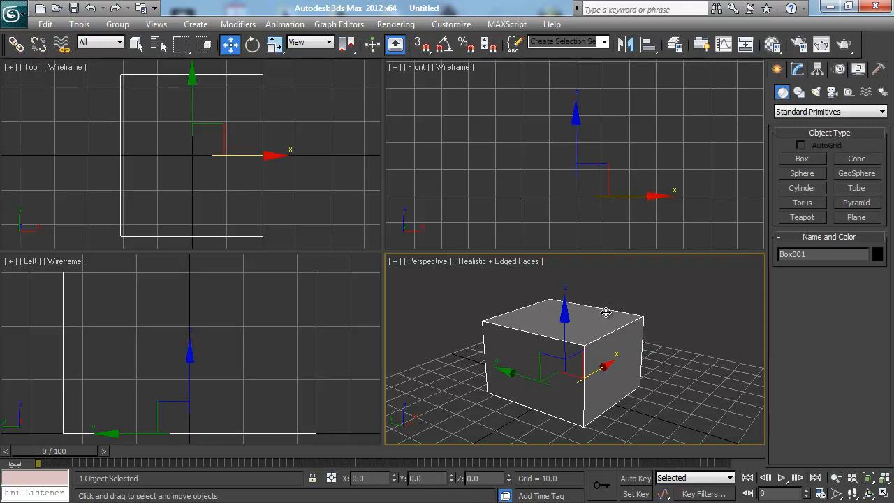
key(f3)
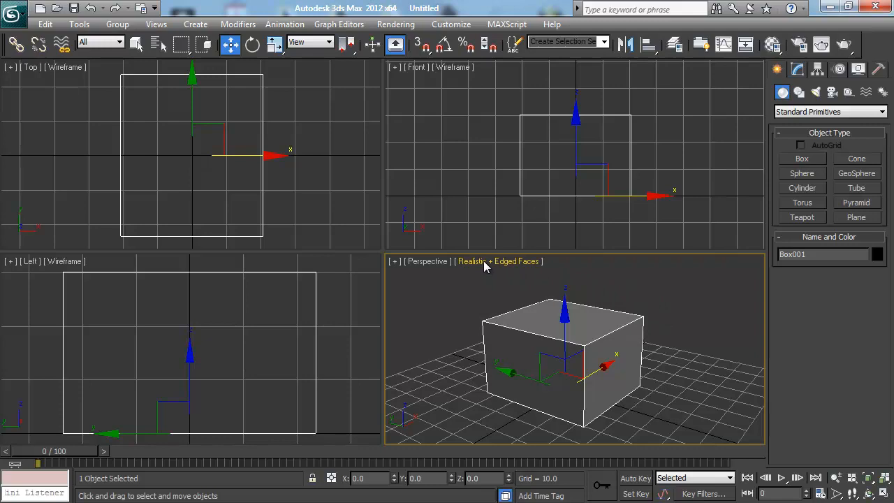
click(498, 261)
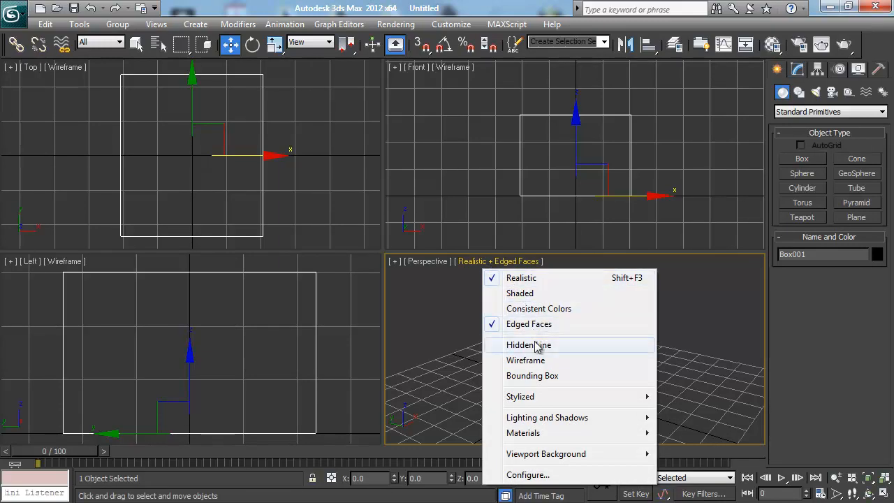
click(525, 360)
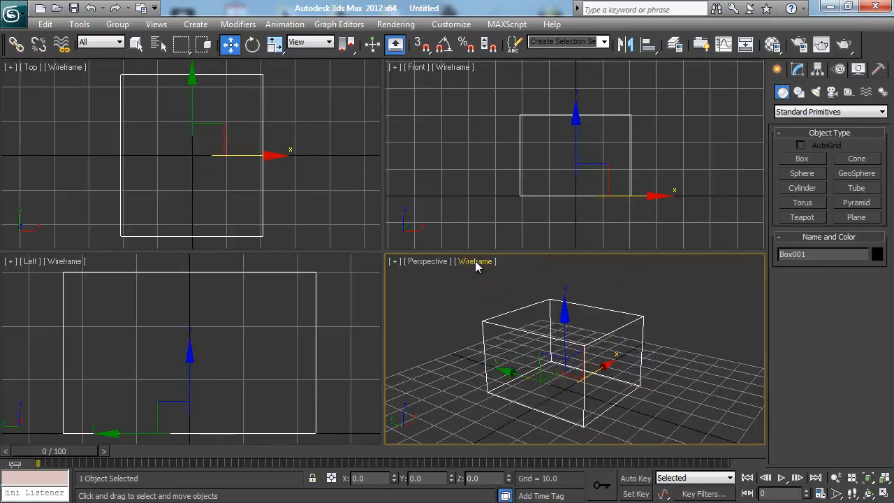
click(475, 261)
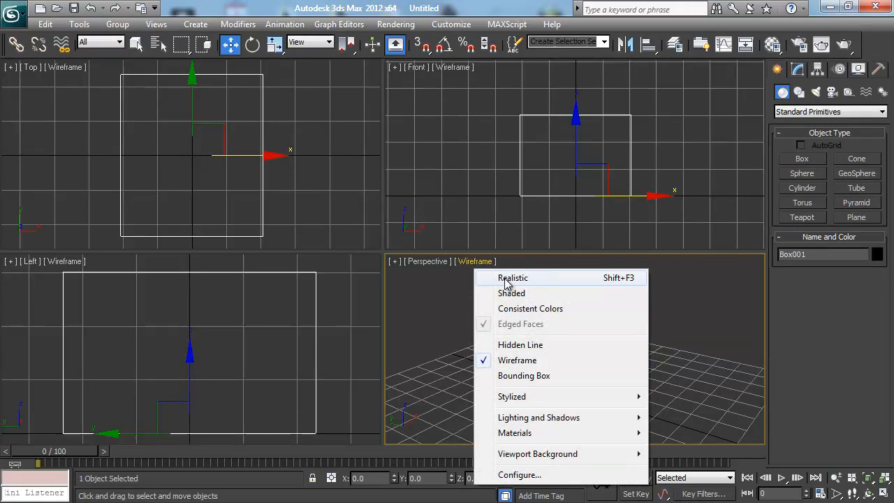
click(513, 277)
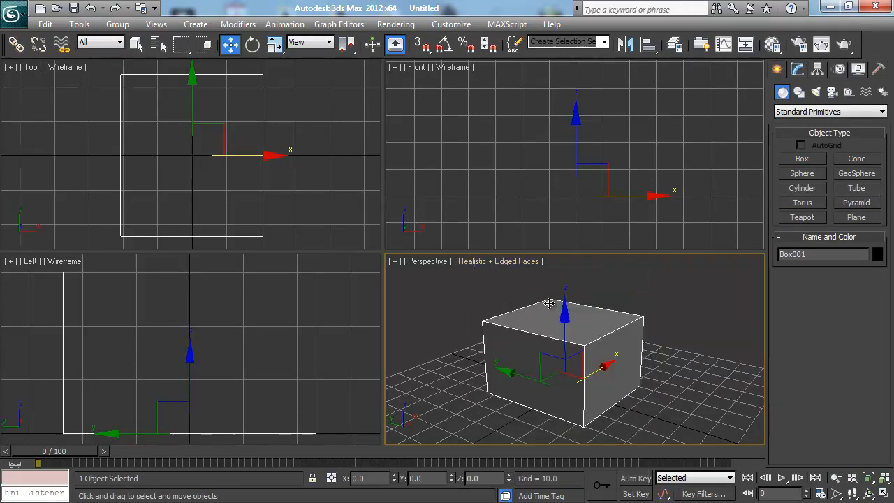
mouse_move(636, 335)
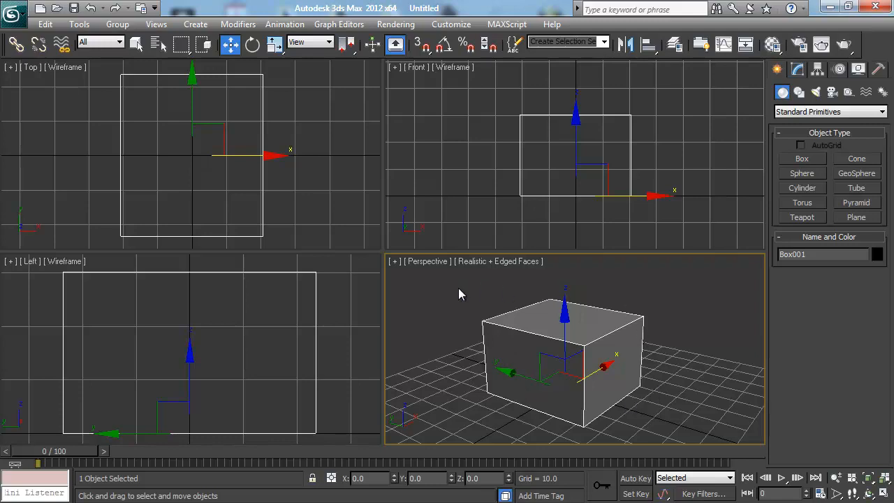
mouse_move(662, 330)
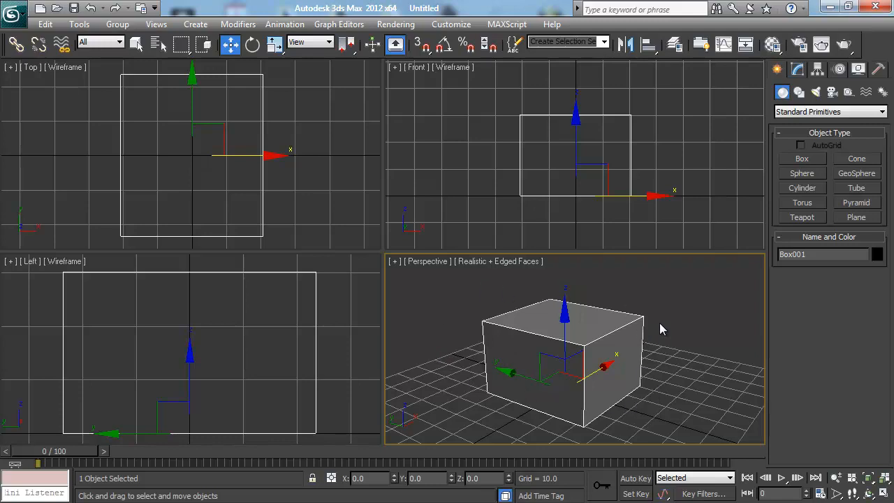